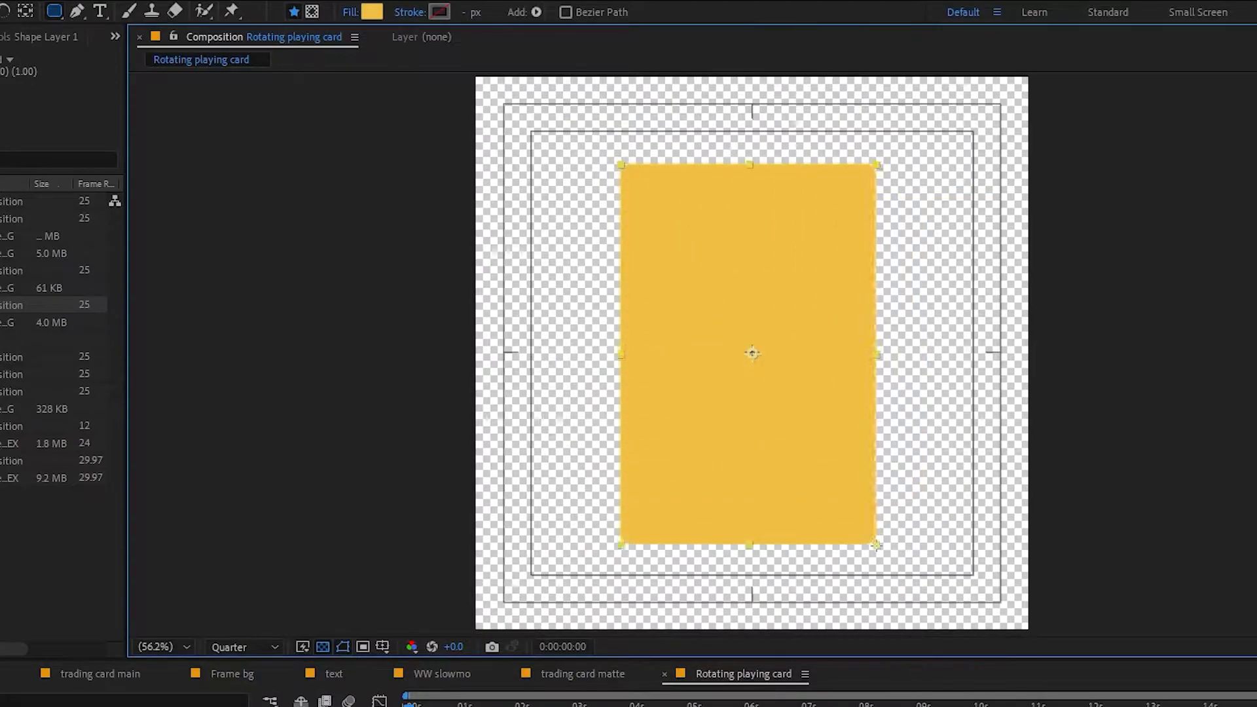
# Step: Select the Rectangle tool to draw the yellow card base shape
pyautogui.click(370, 12)
pyautogui.write('Playing card win')
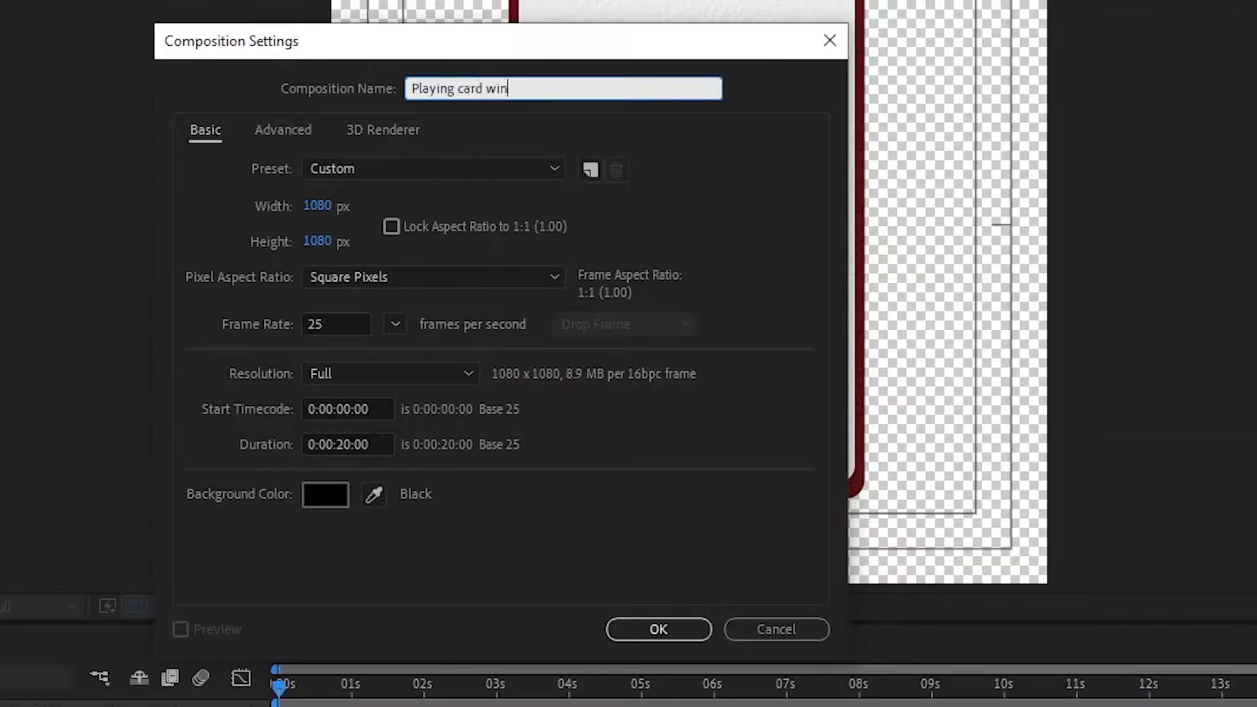
# Step: Confirm the 1080×1080, 25 fps 'Playing card win' composition settings
pyautogui.click(657, 630)
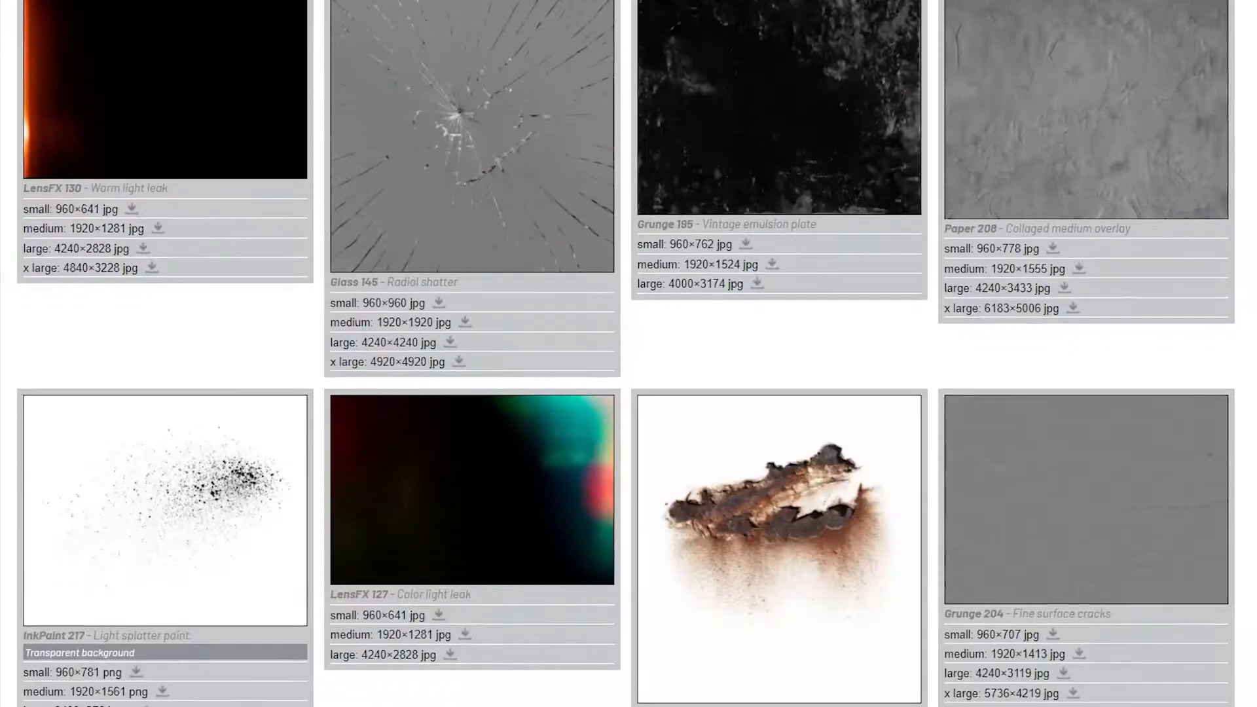
pyautogui.scroll(-3)
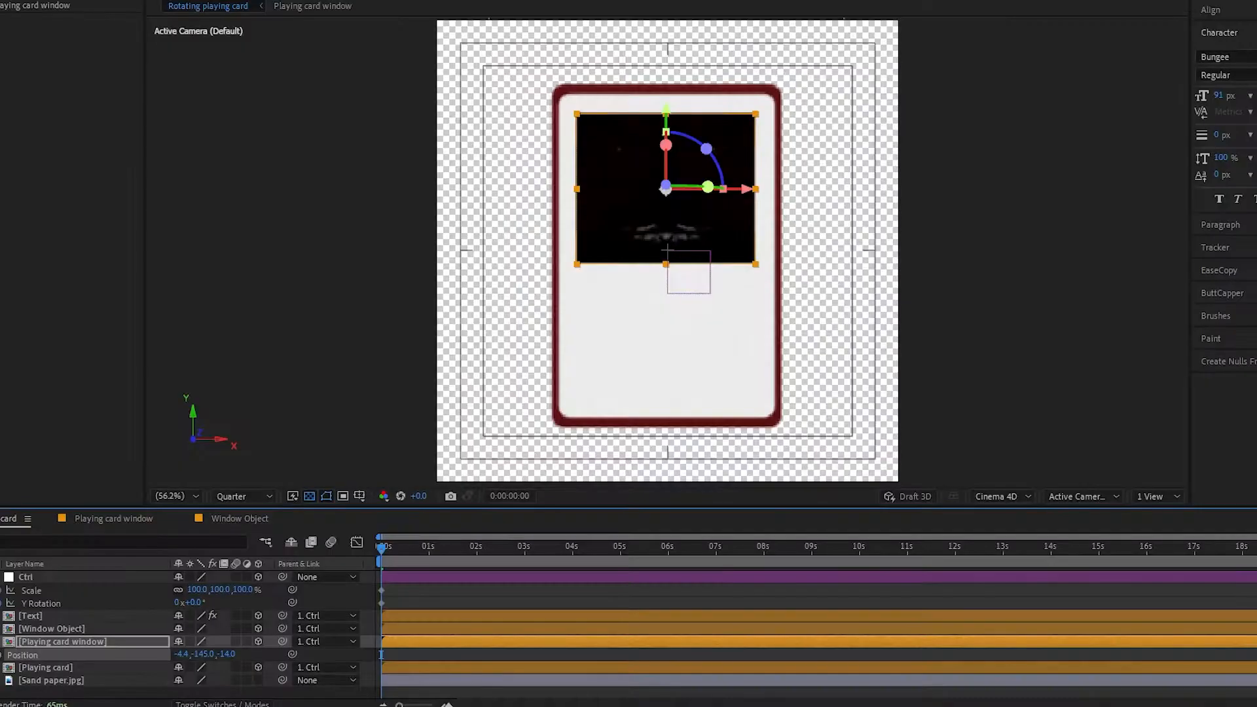
# Step: Nudge the window layer's Z Position forward and scrub Ctrl's Y Rotation, viewing its curves
pyautogui.click(30, 615)
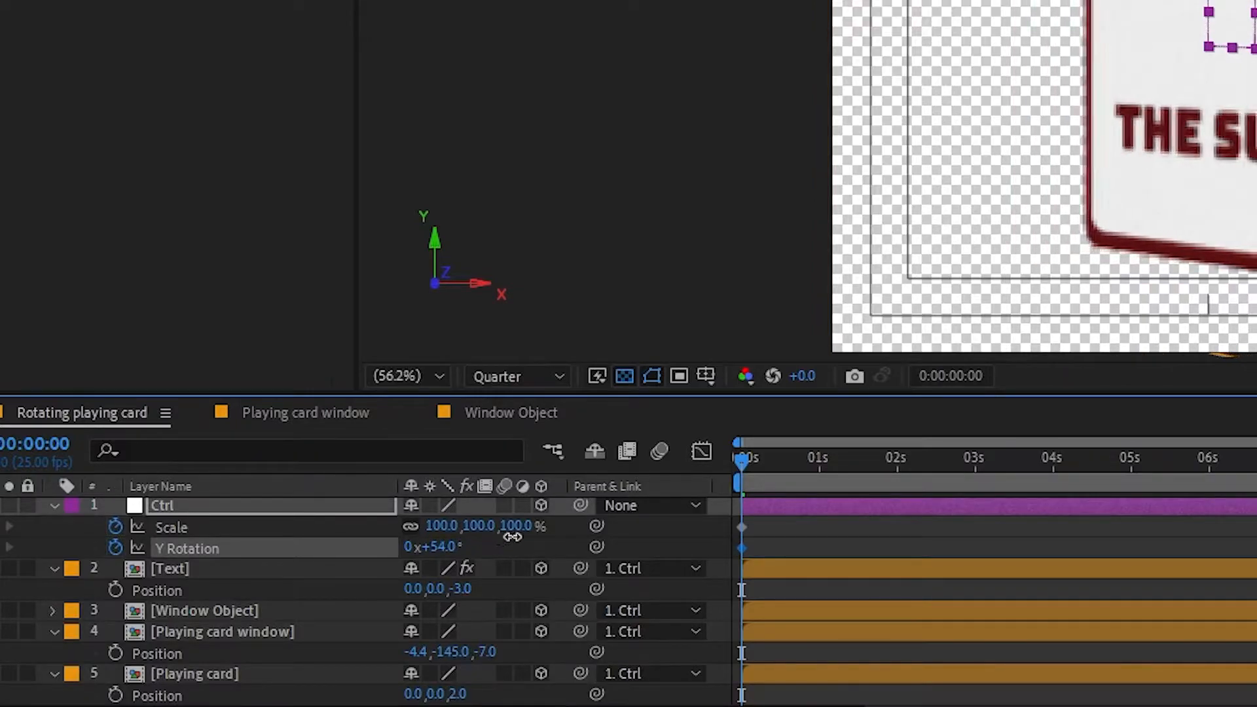
pyautogui.moveTo(522, 546); pyautogui.dragTo(506, 546)
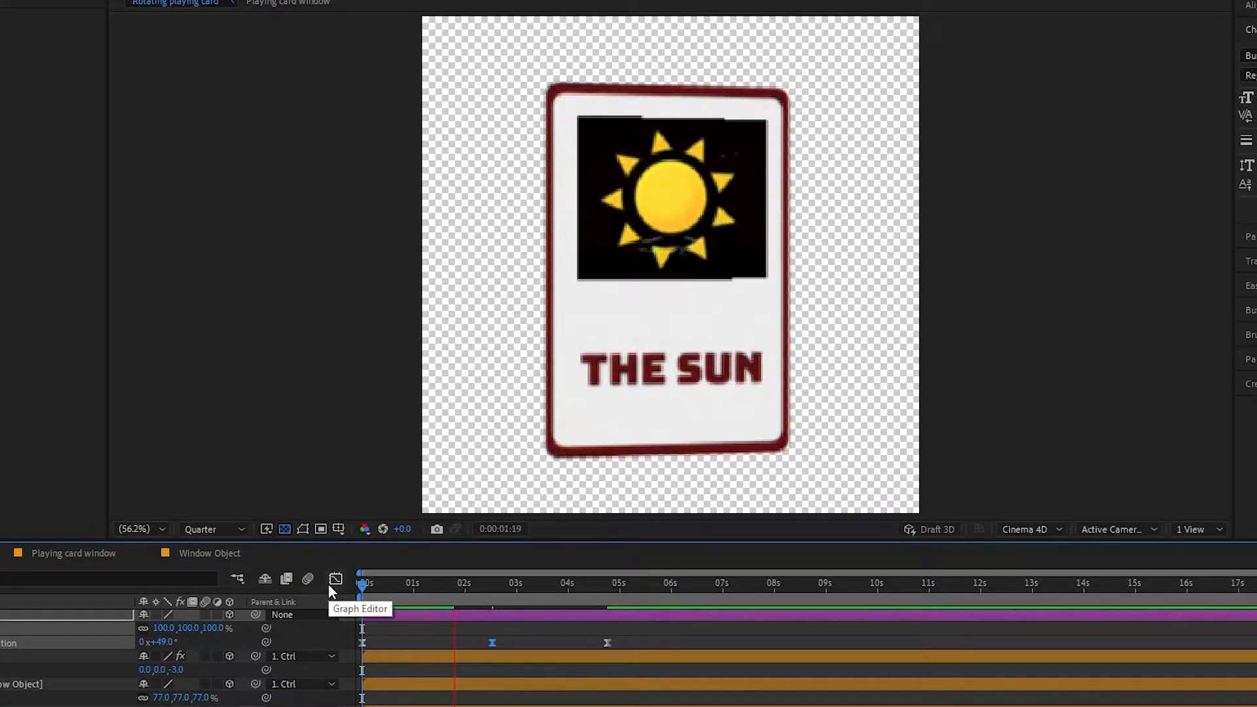
pyautogui.click(555, 581)
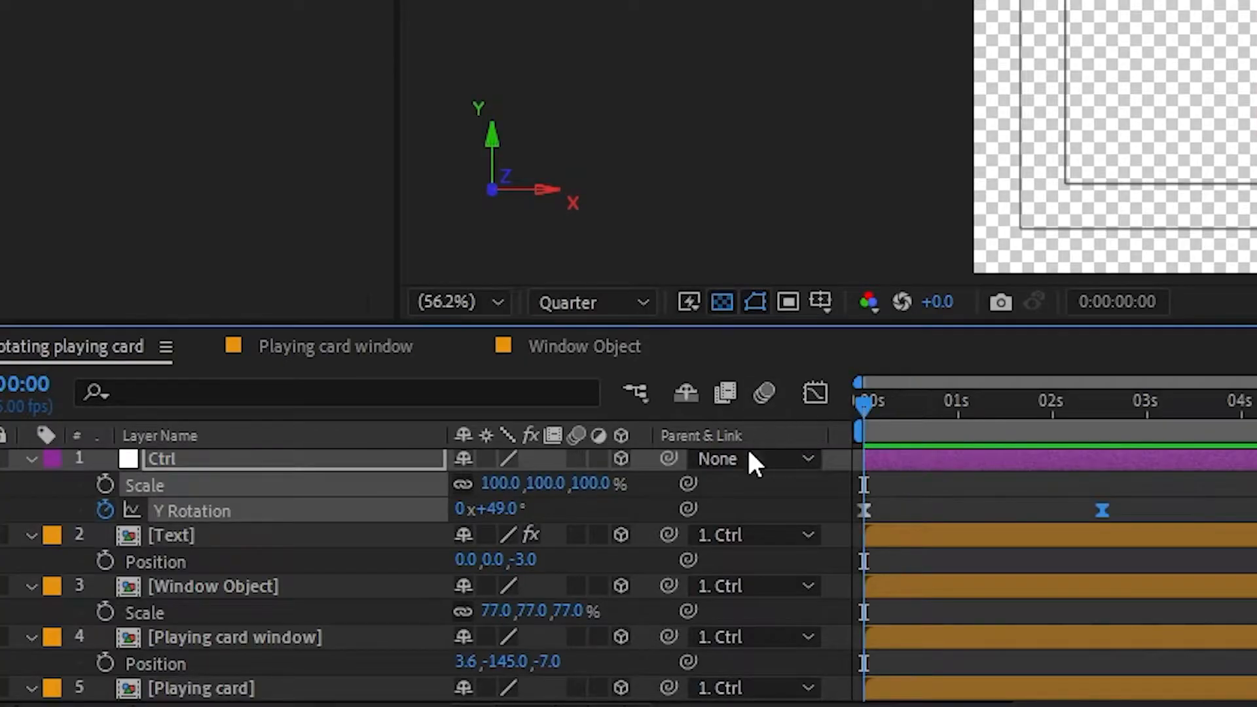
# Step: Keyframe the Window Object Scale up to 112% and view its curves in the Graph Editor
pyautogui.click(212, 586)
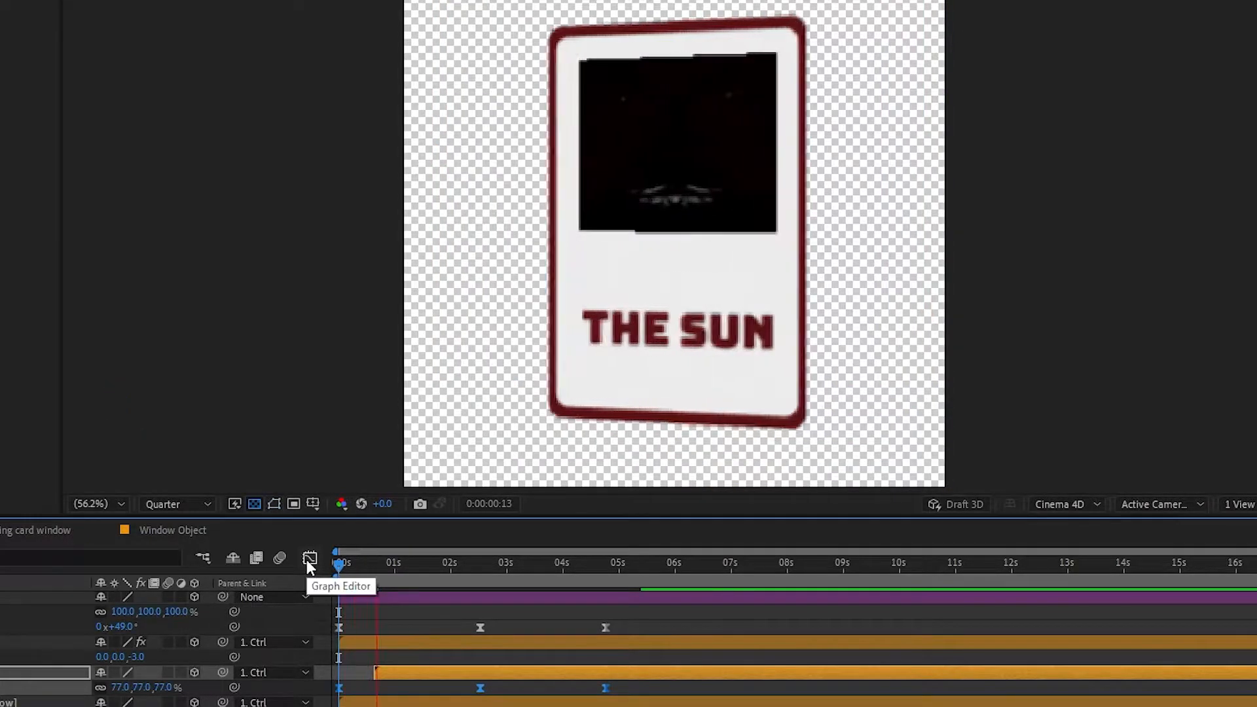
pyautogui.click(341, 562)
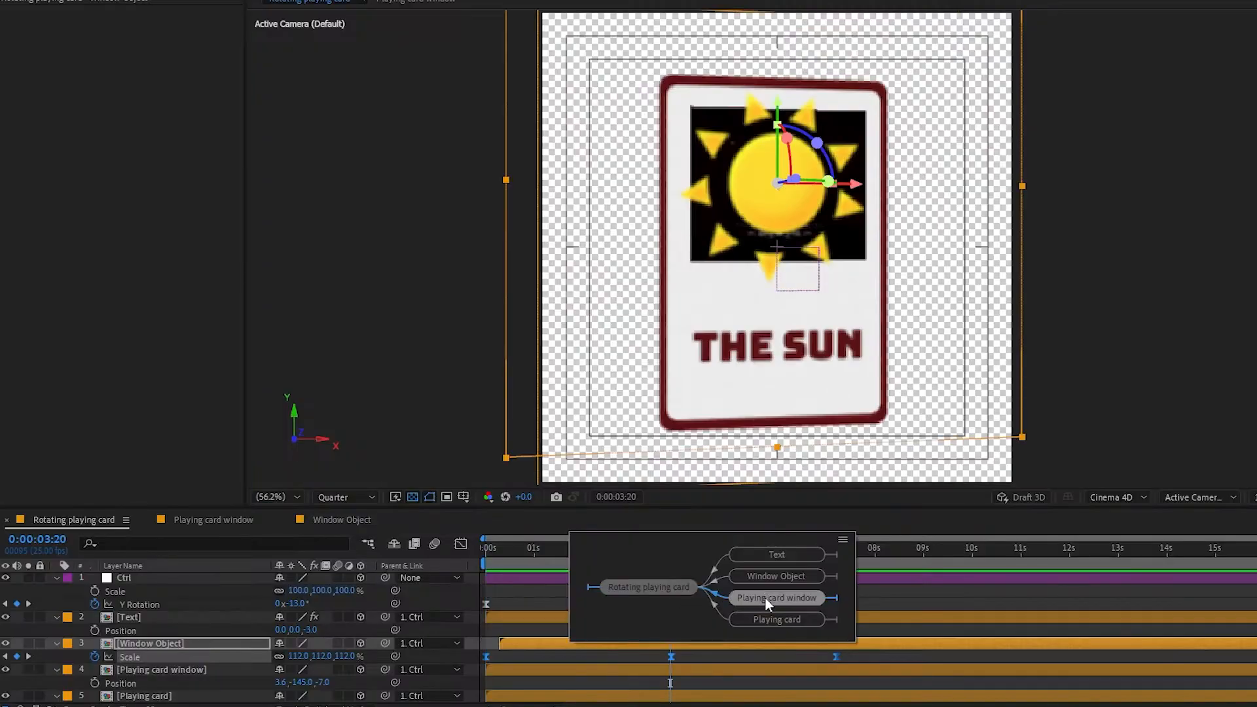
# Step: Open the Playing card window composition from the mini-flowchart
pyautogui.click(775, 597)
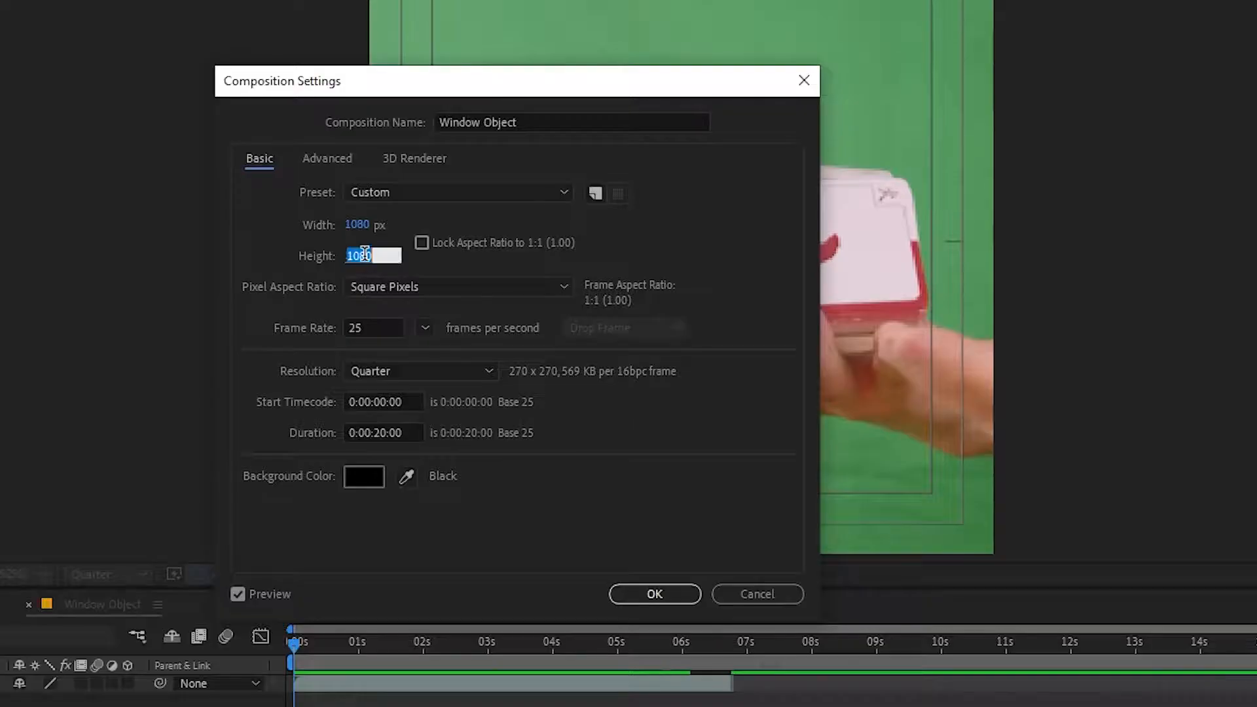
# Step: Confirm Window Object settings and rename the duplicated comp 'Waterwheel'
pyautogui.click(654, 595)
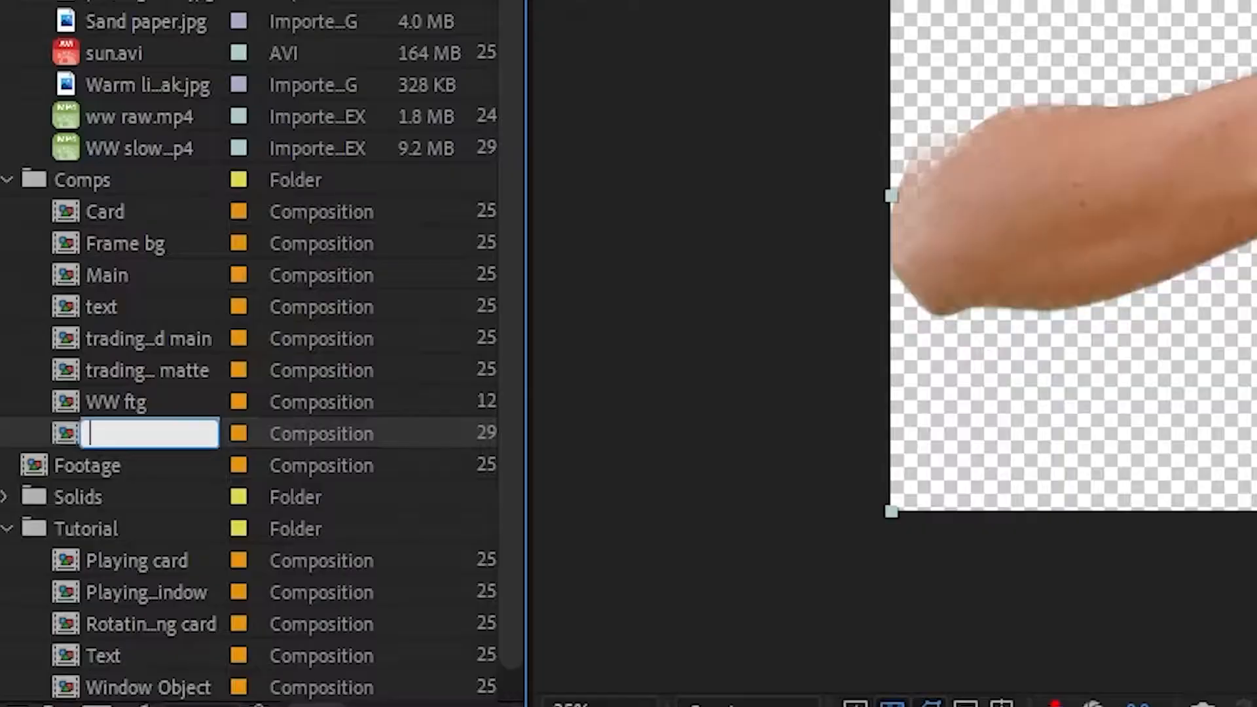
pyautogui.write('Waterwheel')
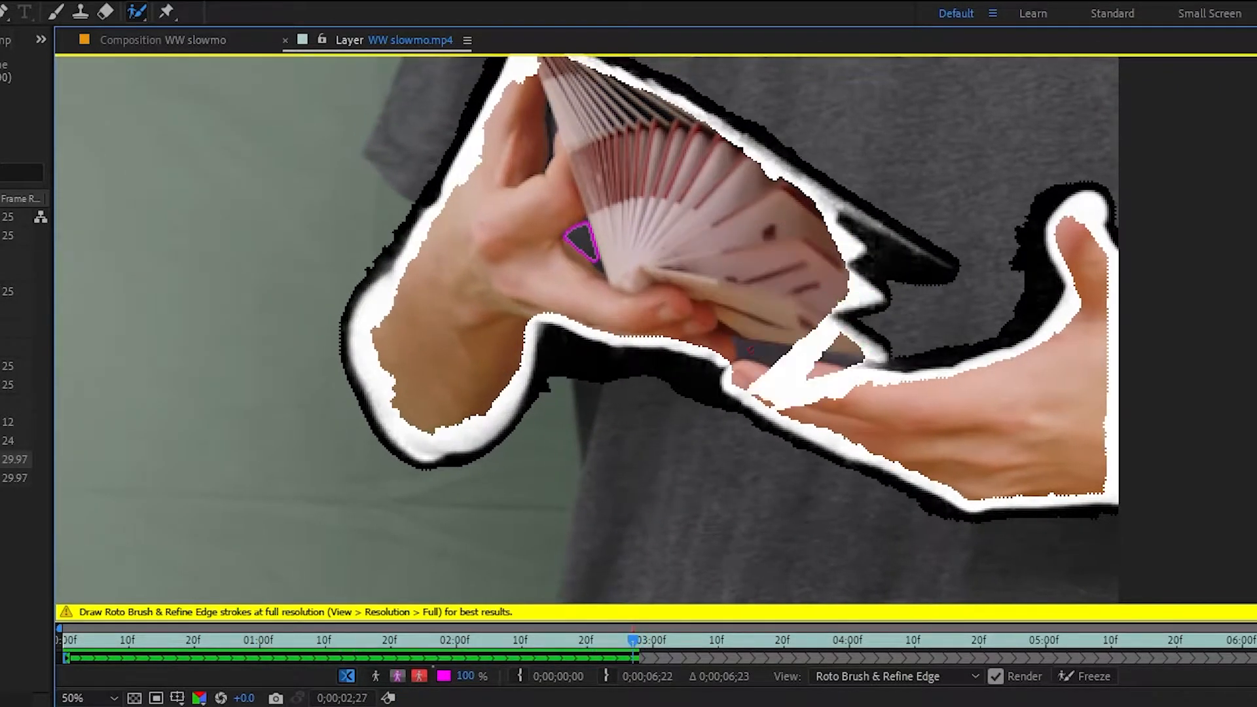
# Step: Paint a Roto Brush stroke over the hands and fanned cards in WW slowmo.mp4
pyautogui.moveTo(846, 214); pyautogui.dragTo(955, 271)
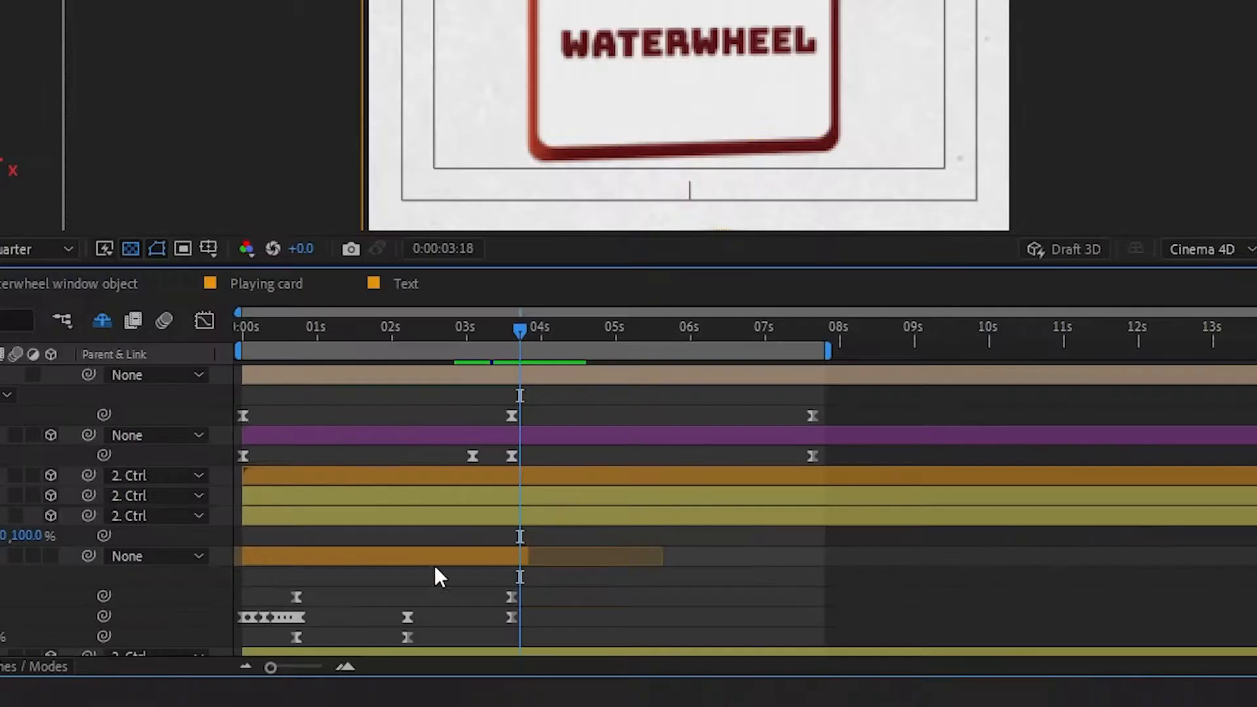
# Step: Bring up the timeline context menu to add a new layer to the WATERWHEEL card
pyautogui.rightClick(439, 577)
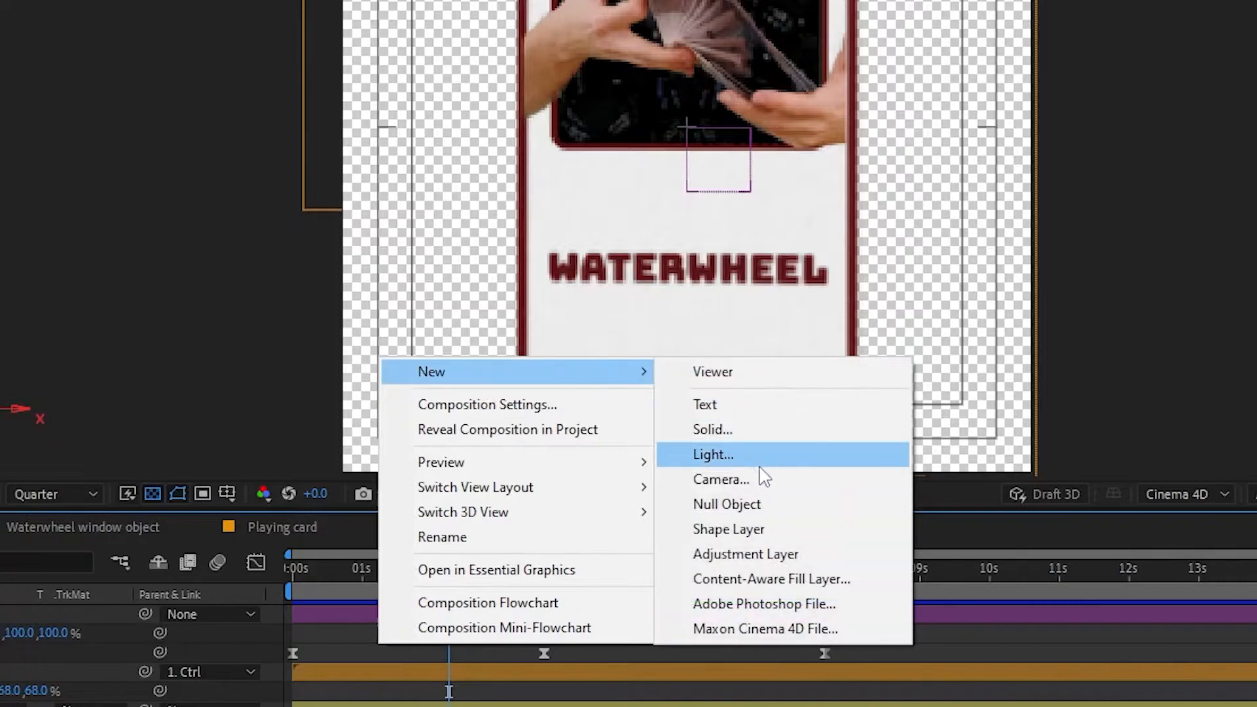
# Step: Add a Spot light to the card scene and keyframe its Intensity
pyautogui.click(712, 454)
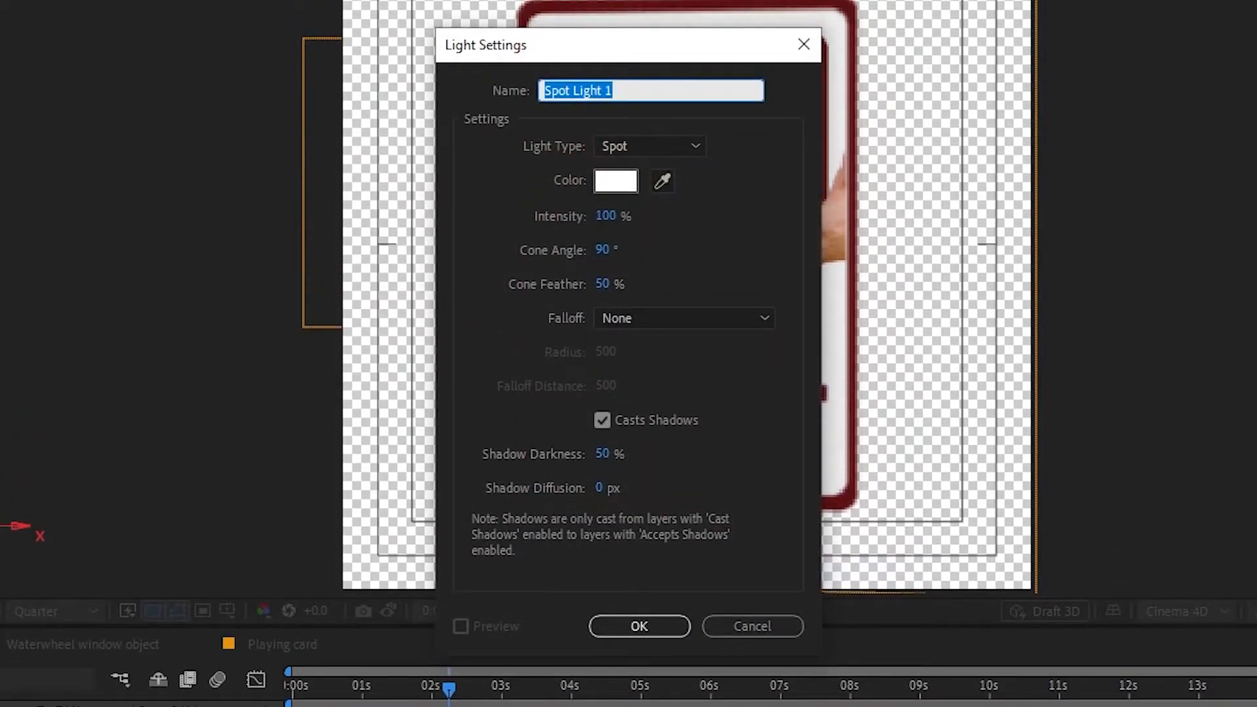
pyautogui.click(639, 626)
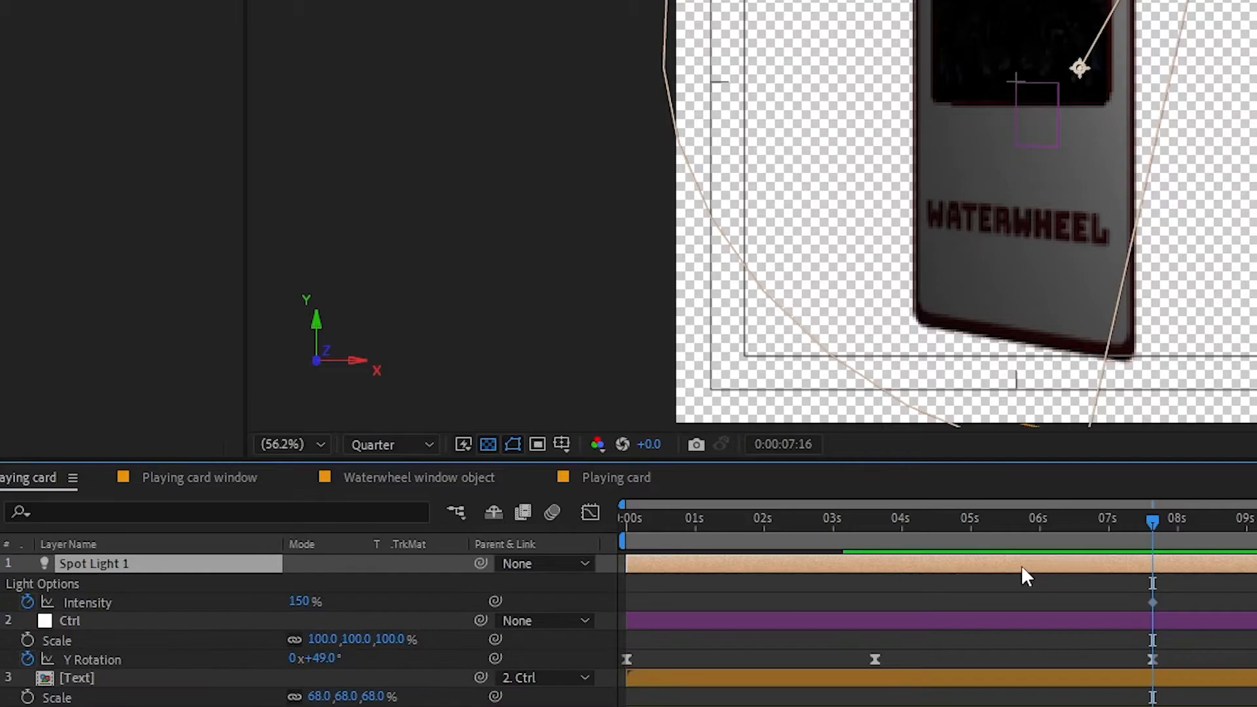
pyautogui.click(623, 518)
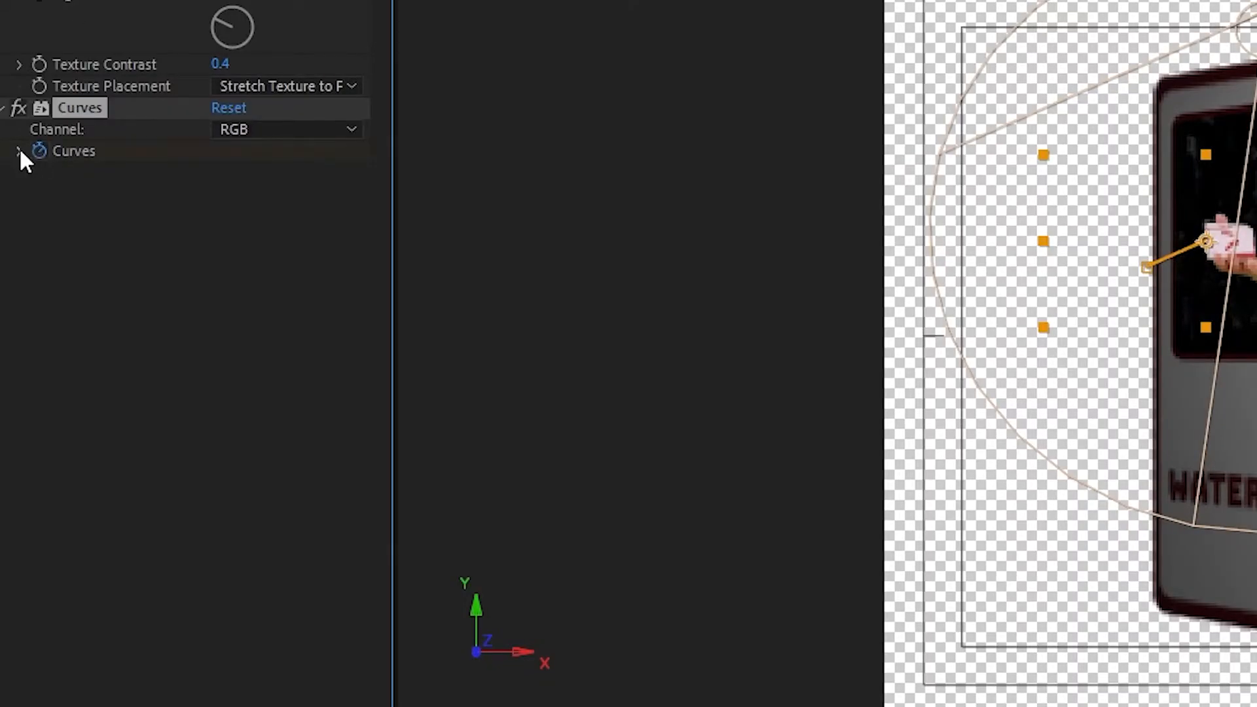
# Step: Expand Curves on the window footage and bend the RGB curve to brighten it
pyautogui.click(20, 151)
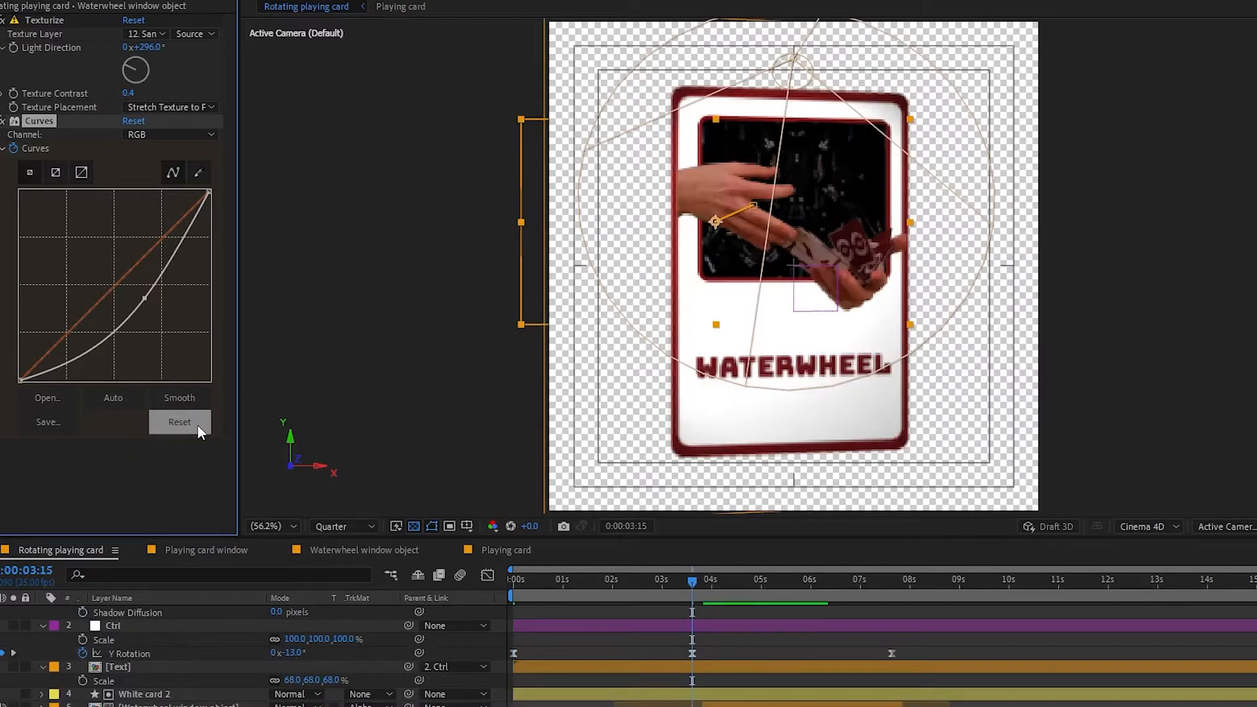
pyautogui.click(180, 421)
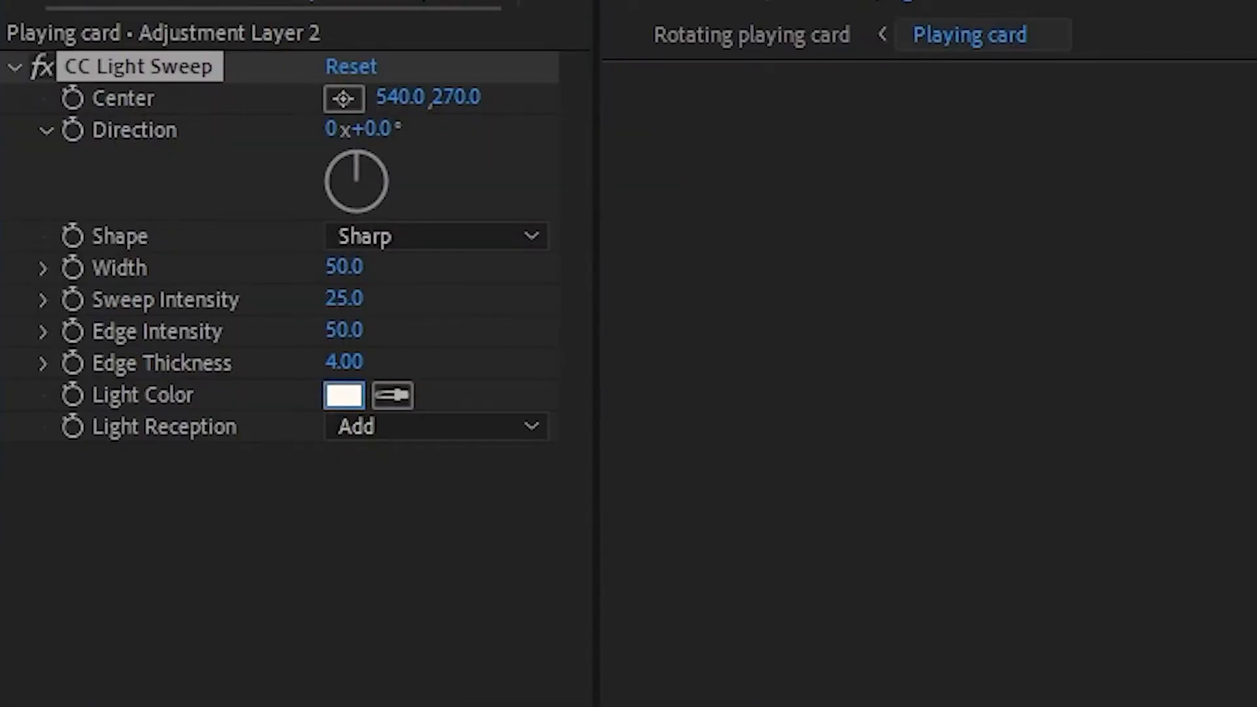
# Step: Keyframe CC Light Sweep Center across the card and place Adjustment Layer 2 above Waterwheel in the Text comp
pyautogui.click(344, 394)
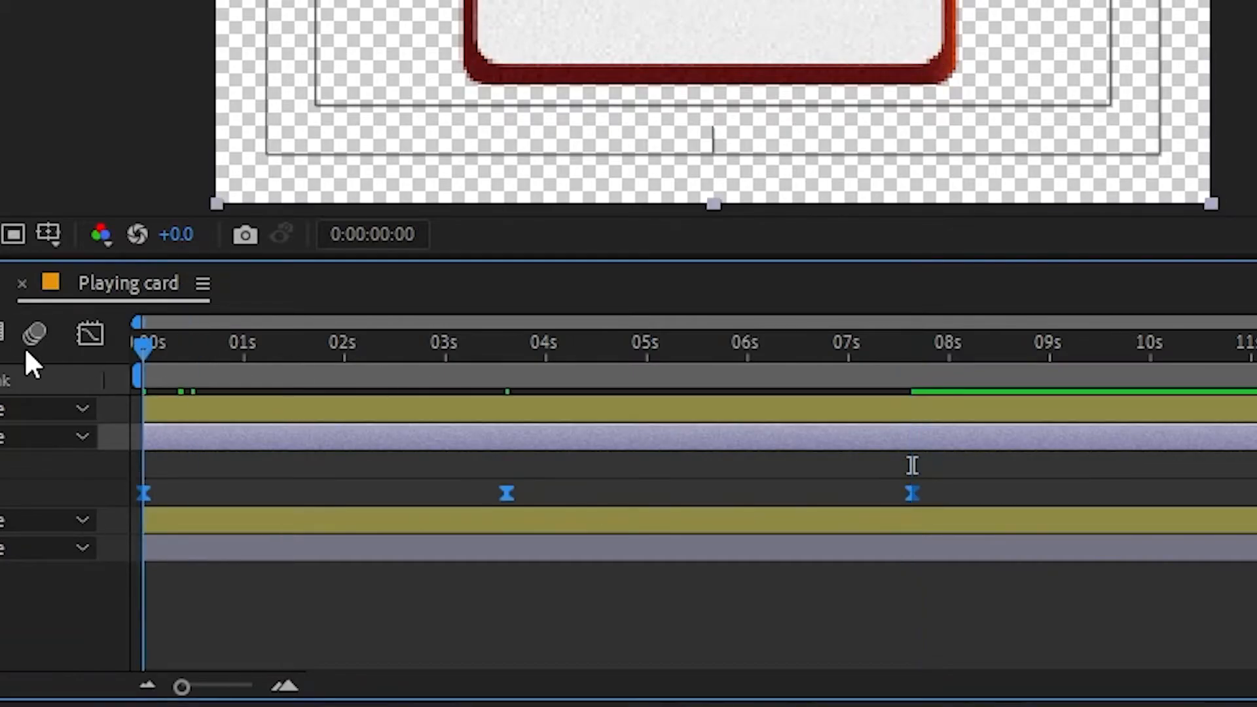
pyautogui.click(1002, 385)
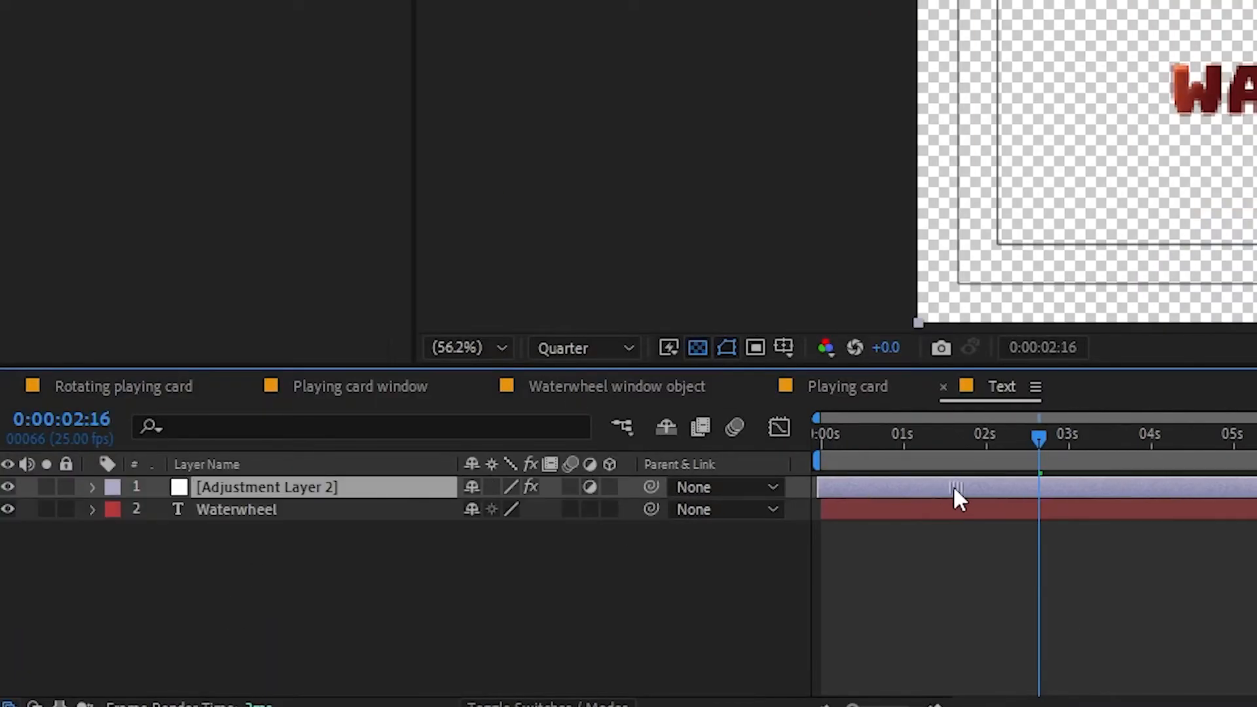